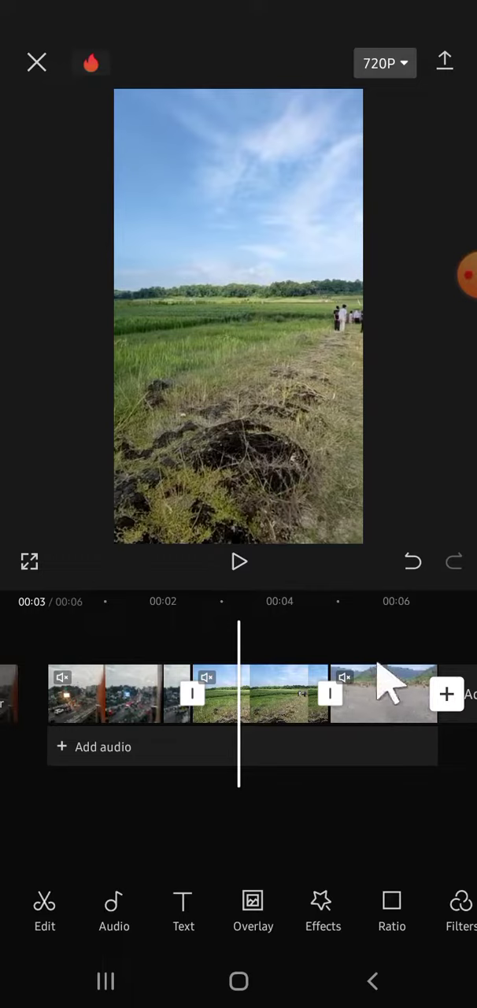
mouse_move(380, 733)
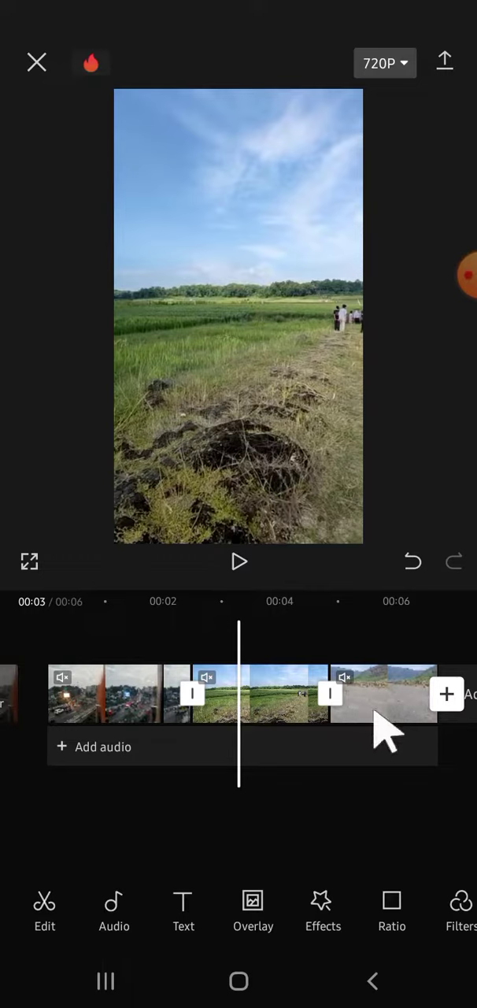
mouse_move(370, 701)
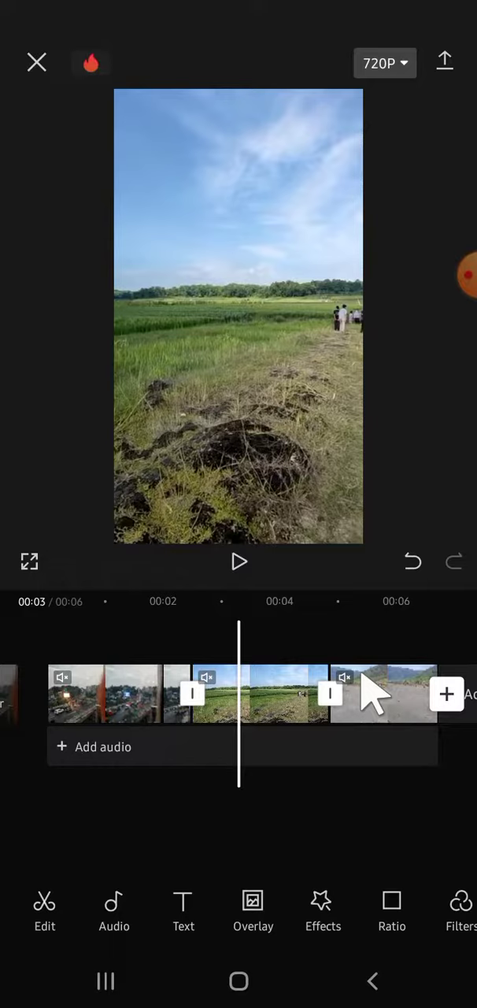
mouse_move(366, 701)
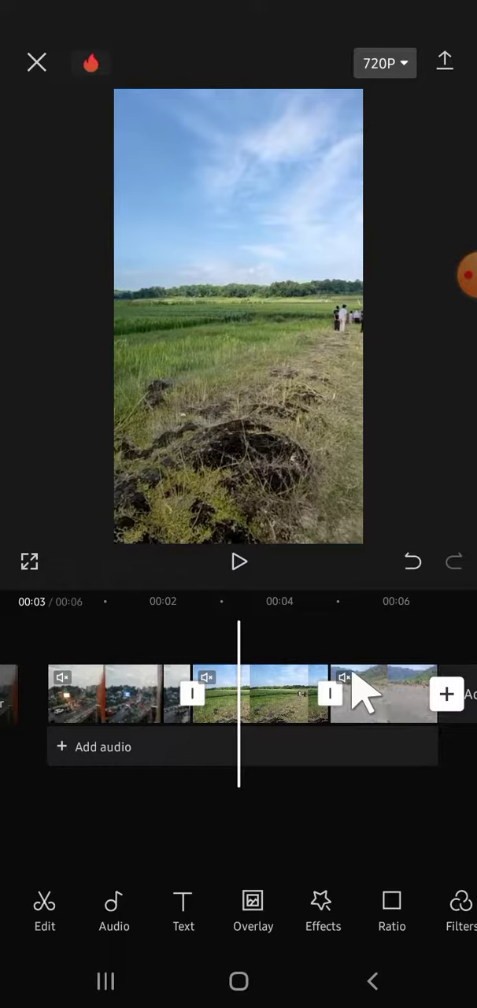